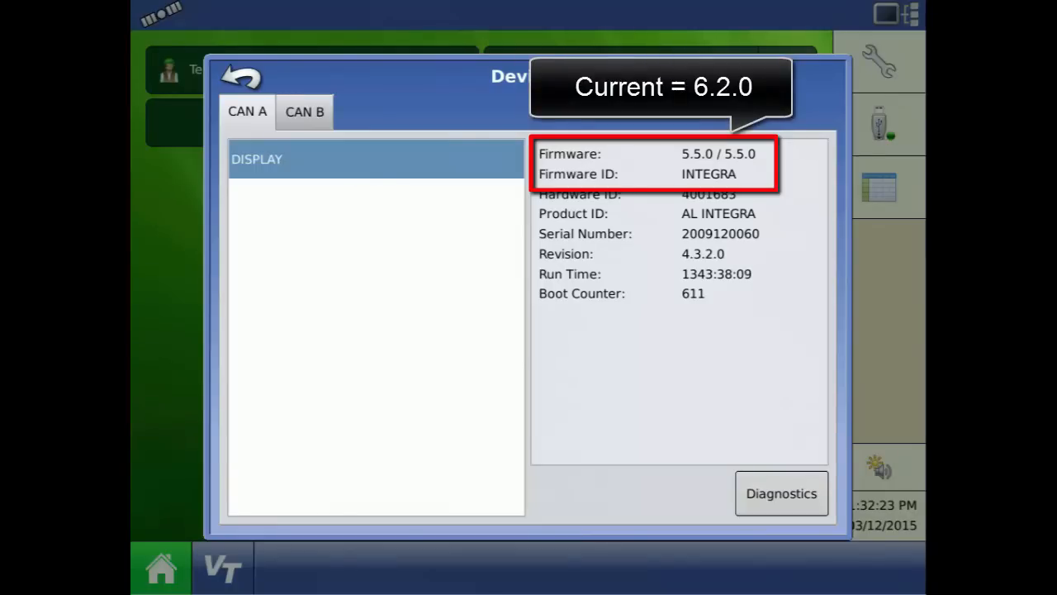
Step: Confirm the DISPLAY on CAN A runs firmware 5.5.0 in Devices
click(240, 76)
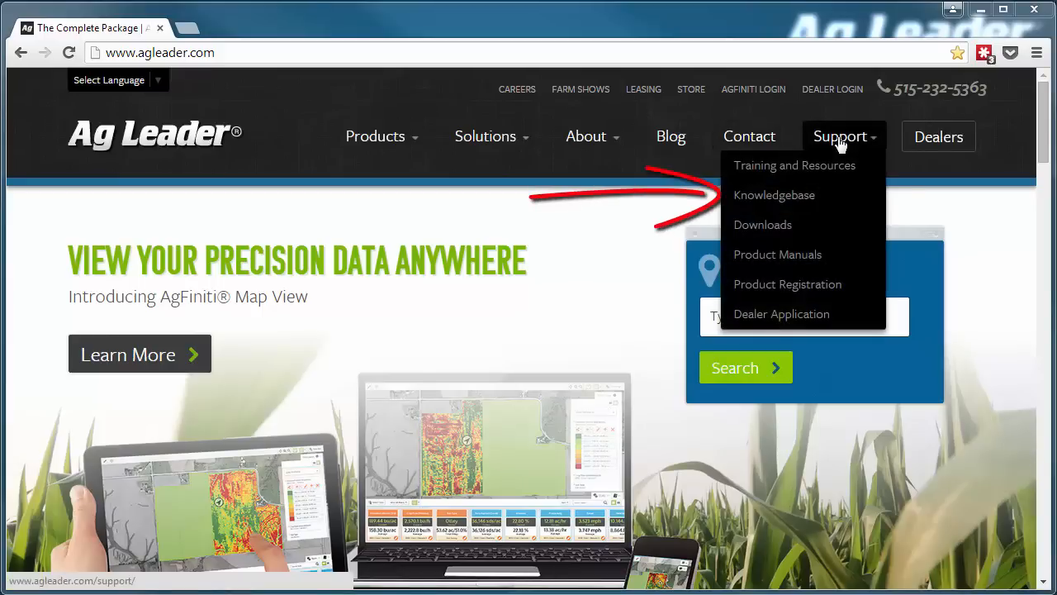
Step: Browse Support > Knowledgebase to the Ag Leader Display Firmware category
click(774, 195)
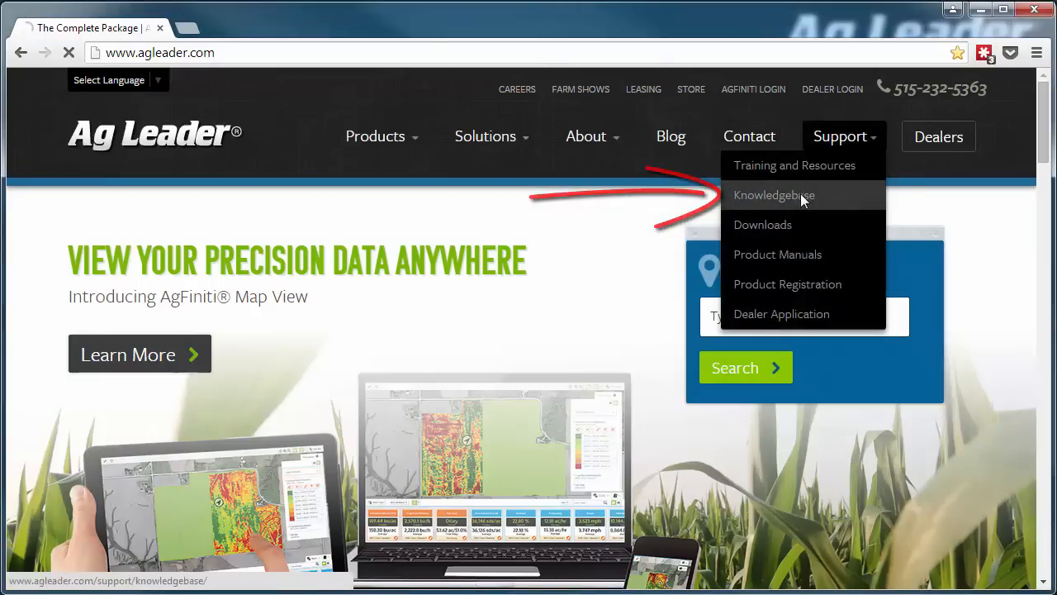
click(774, 194)
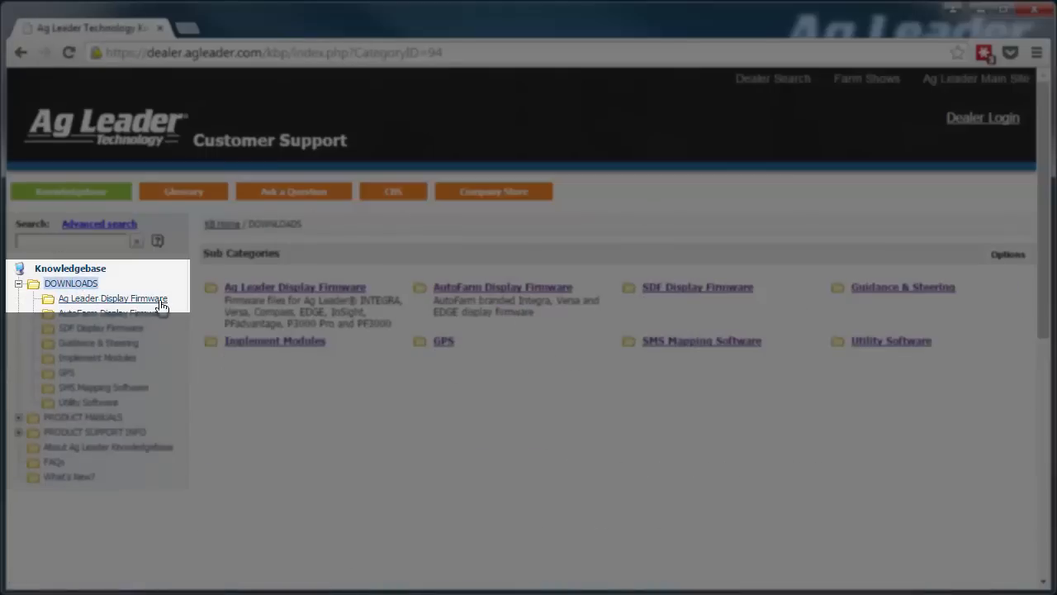
click(112, 298)
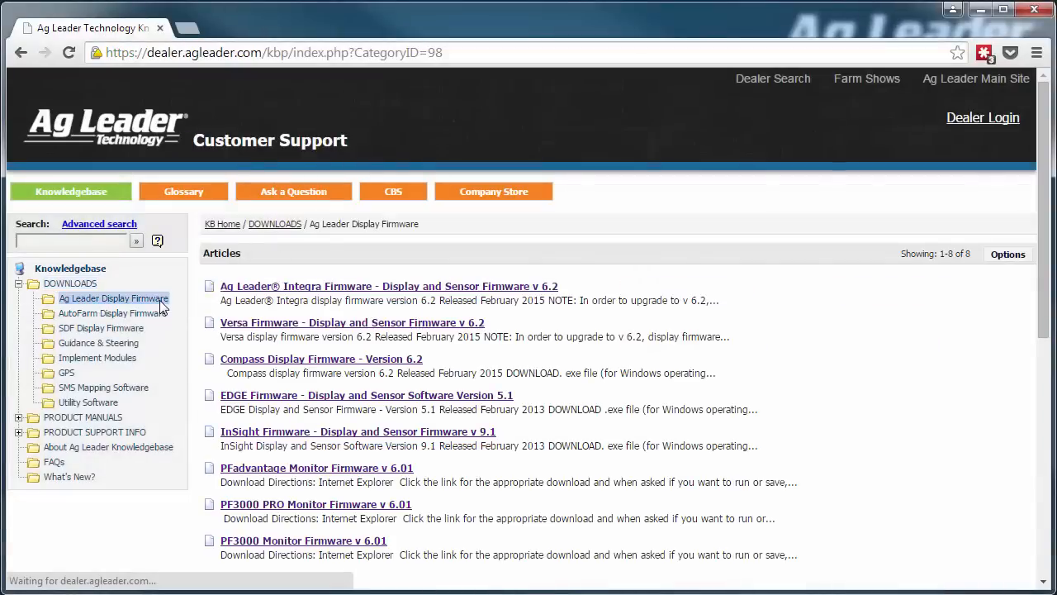
mouse_move(184, 316)
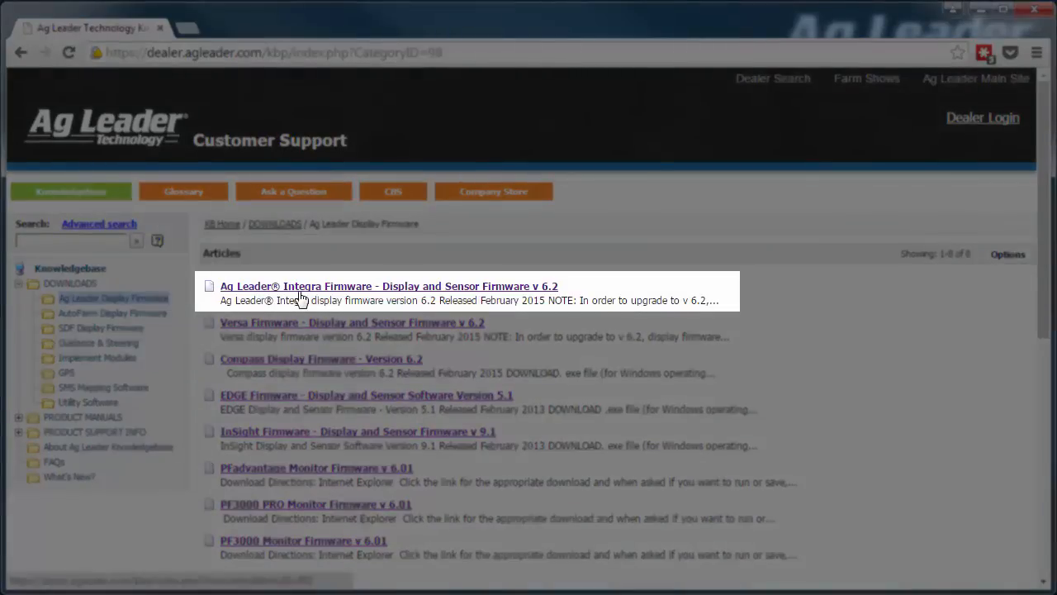
Step: Download the v 6.2 .exe from the Integra Firmware v 6.2 article
click(389, 286)
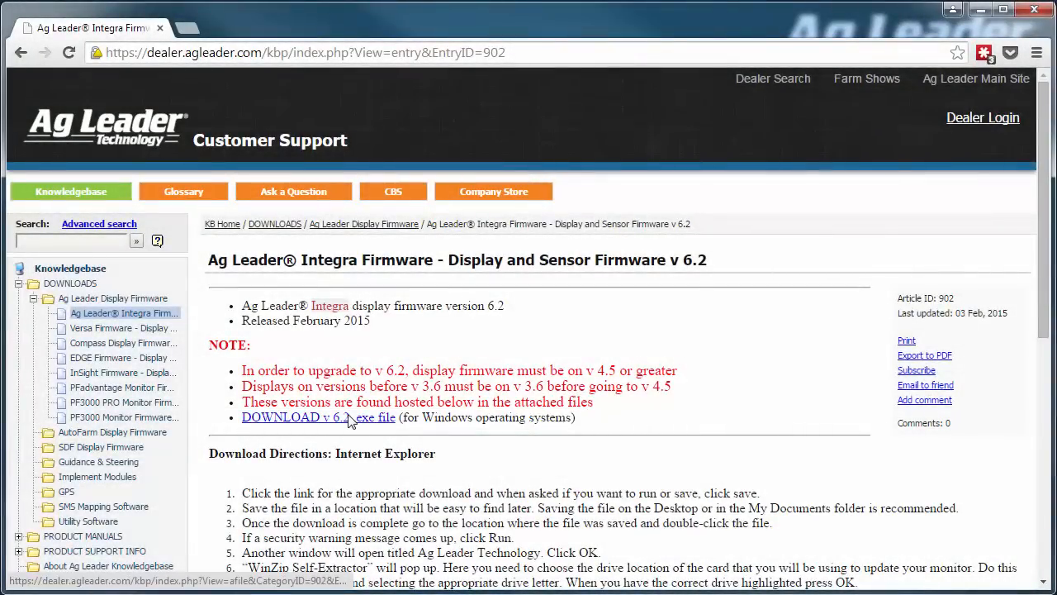
click(318, 417)
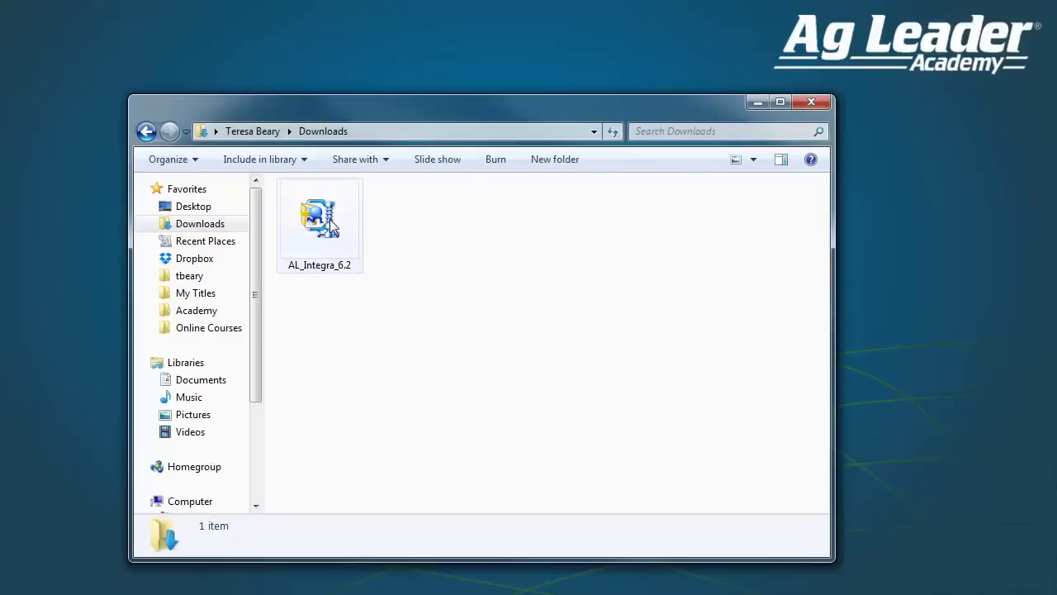
Step: Launch AL_Integra_6.2 from Downloads, allowing the security warning and acknowledging the notice
double_click(319, 217)
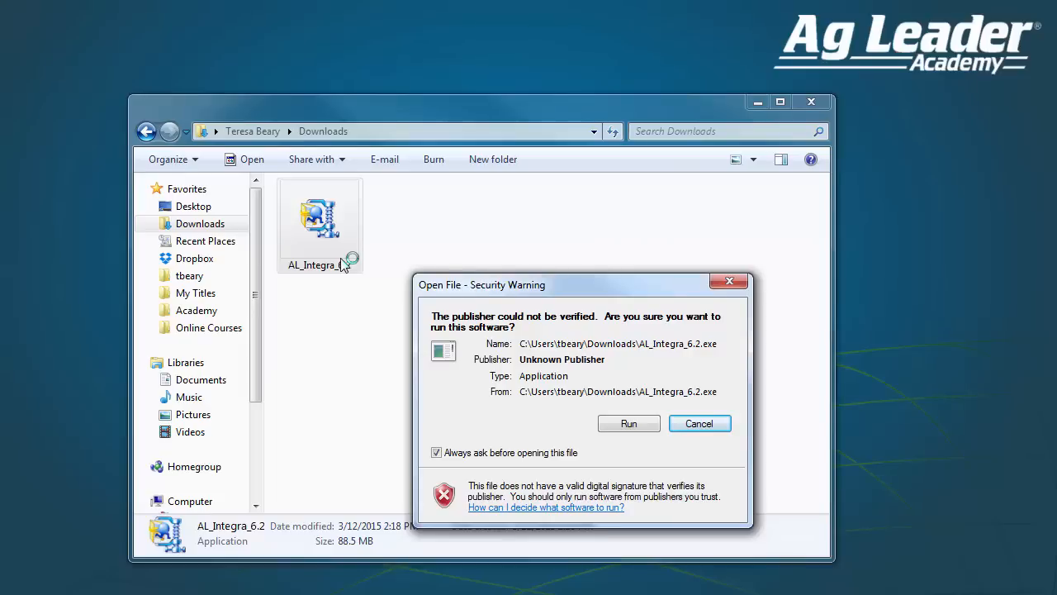
mouse_move(506, 394)
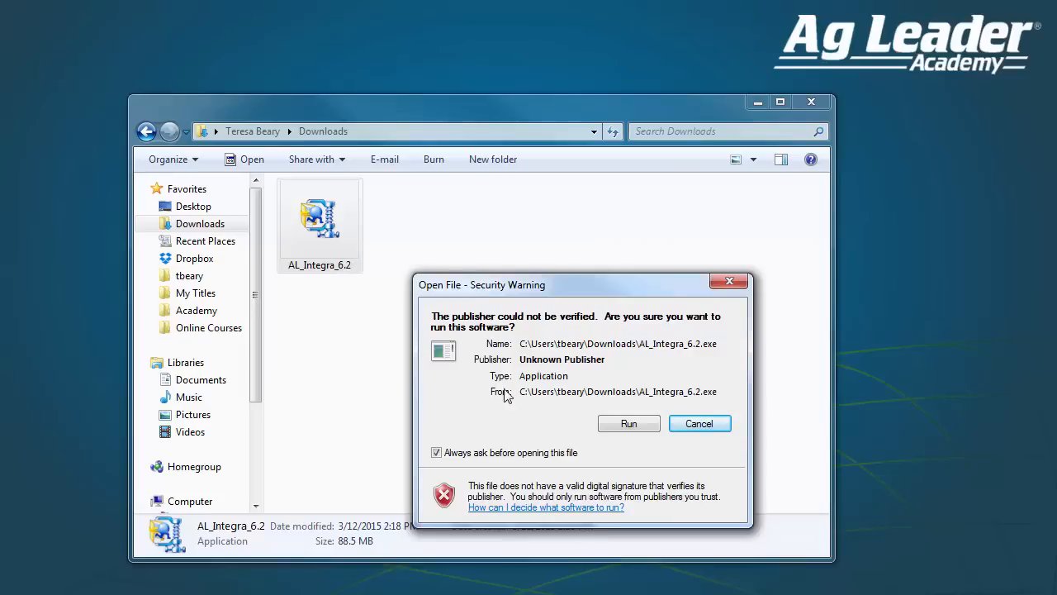
click(628, 423)
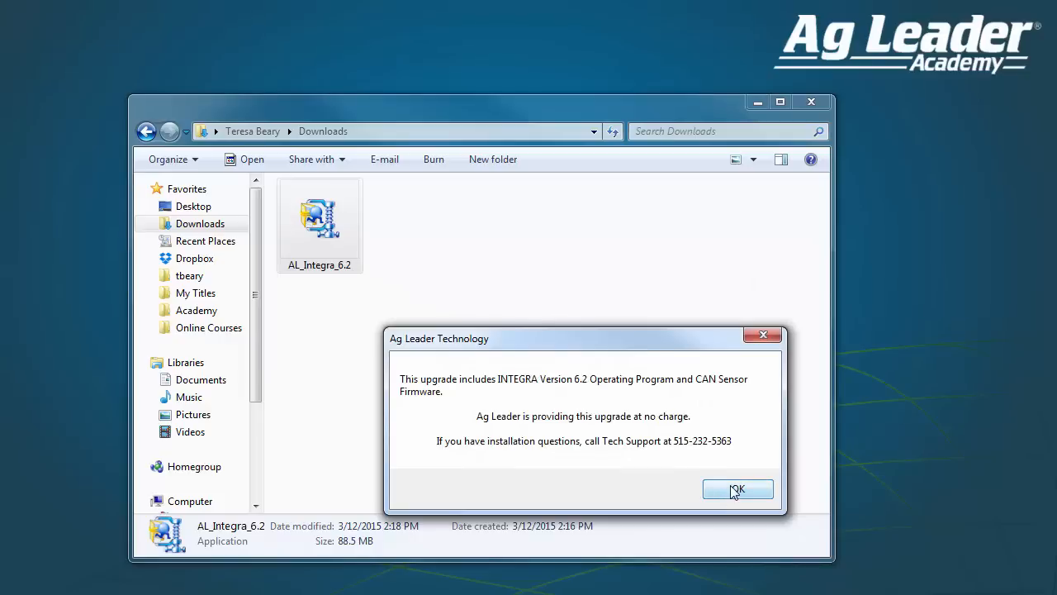
click(737, 489)
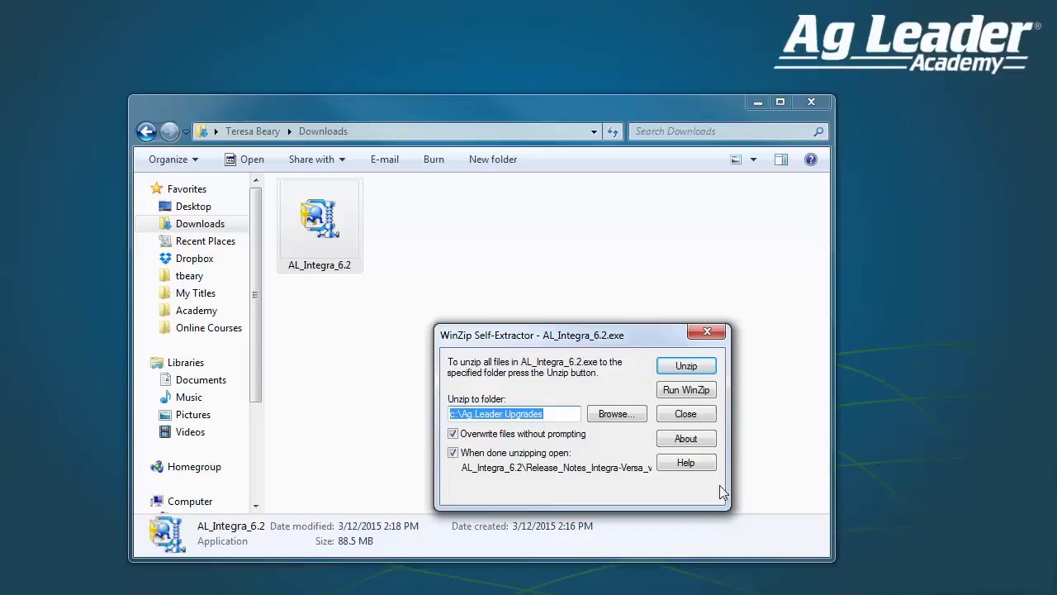
Step: Unzip the 2 firmware files to the Lexar (E:) drive
click(616, 413)
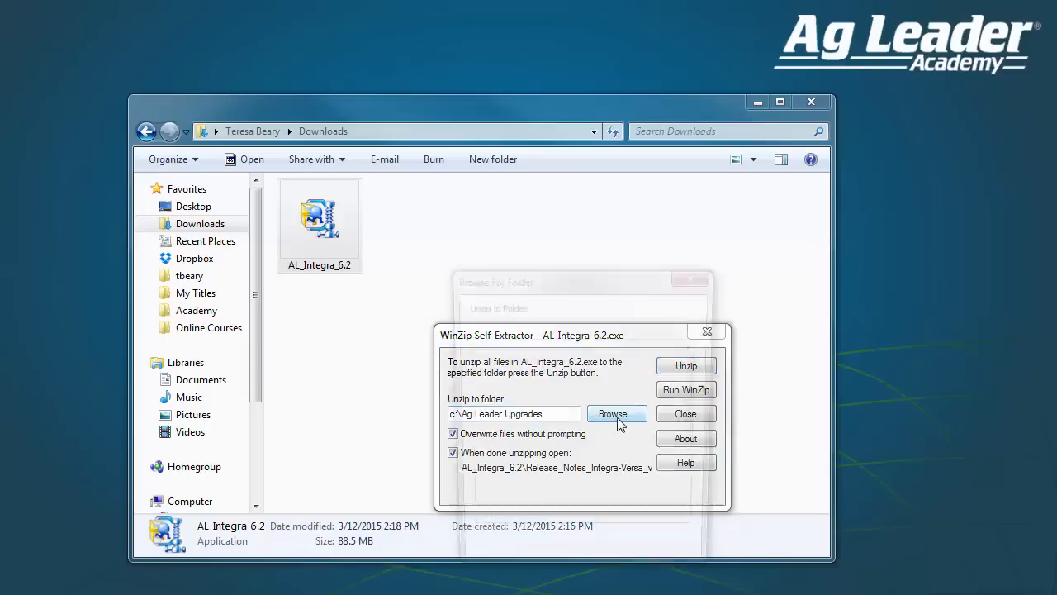
click(616, 413)
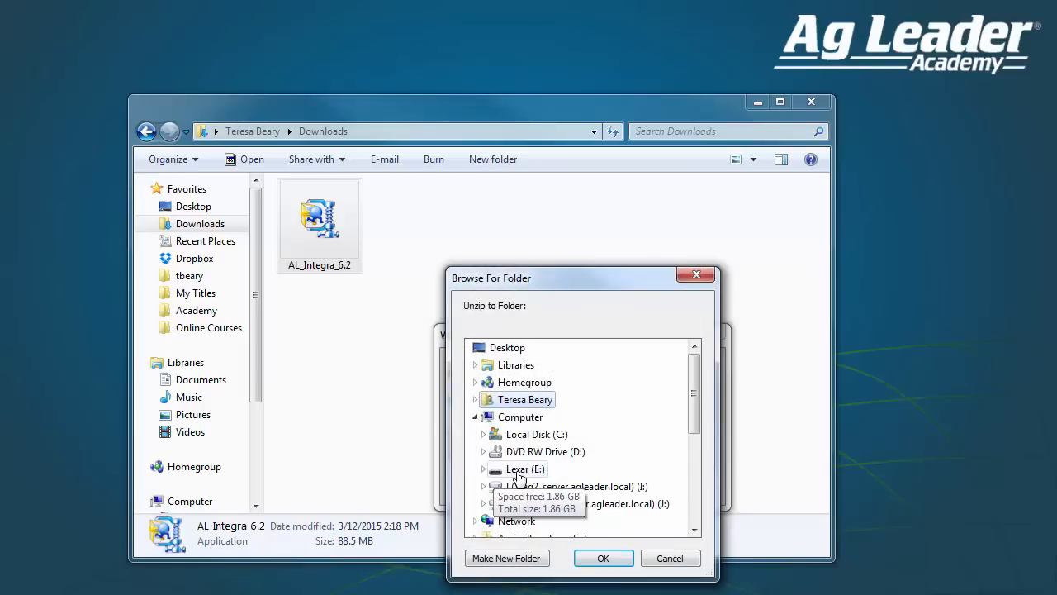
click(524, 468)
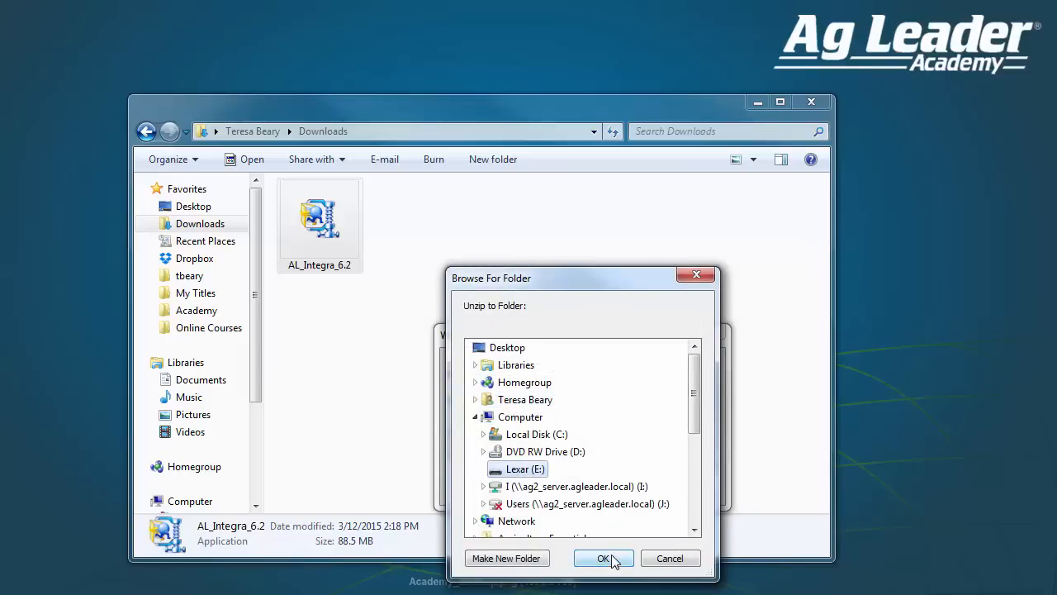
click(603, 557)
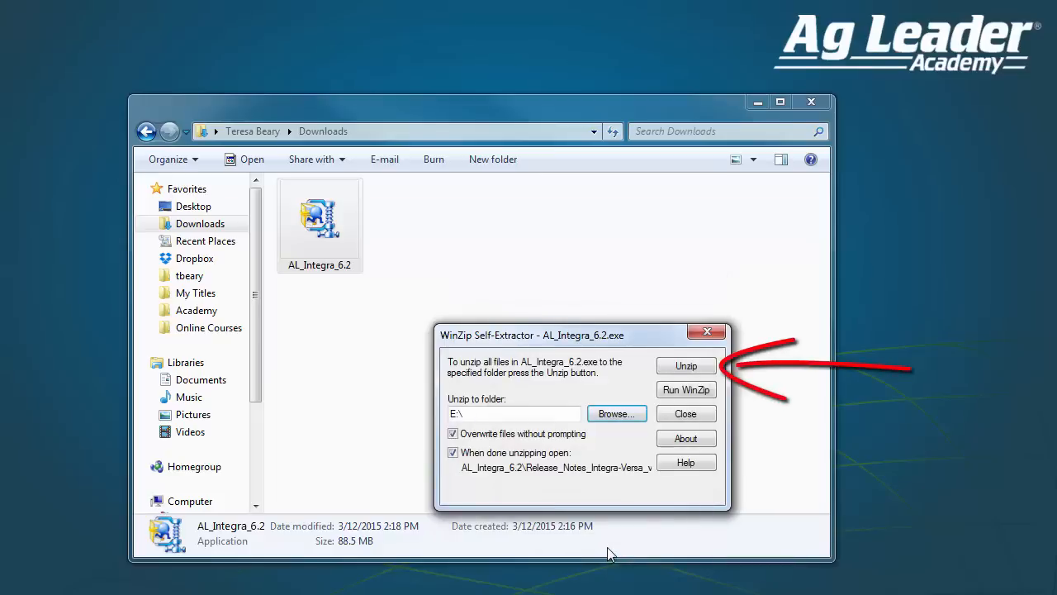
mouse_move(667, 383)
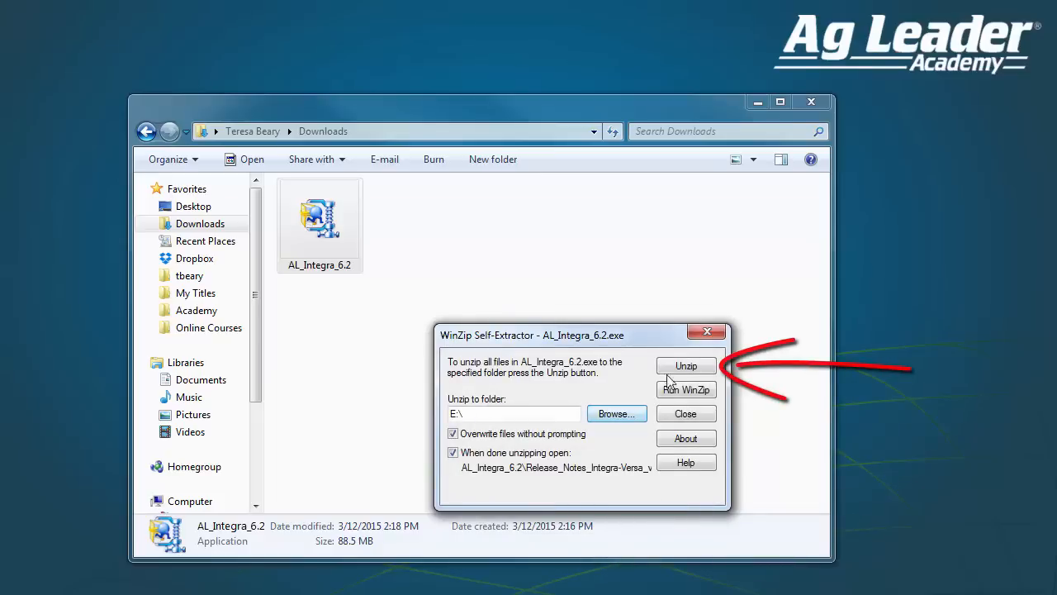
click(685, 365)
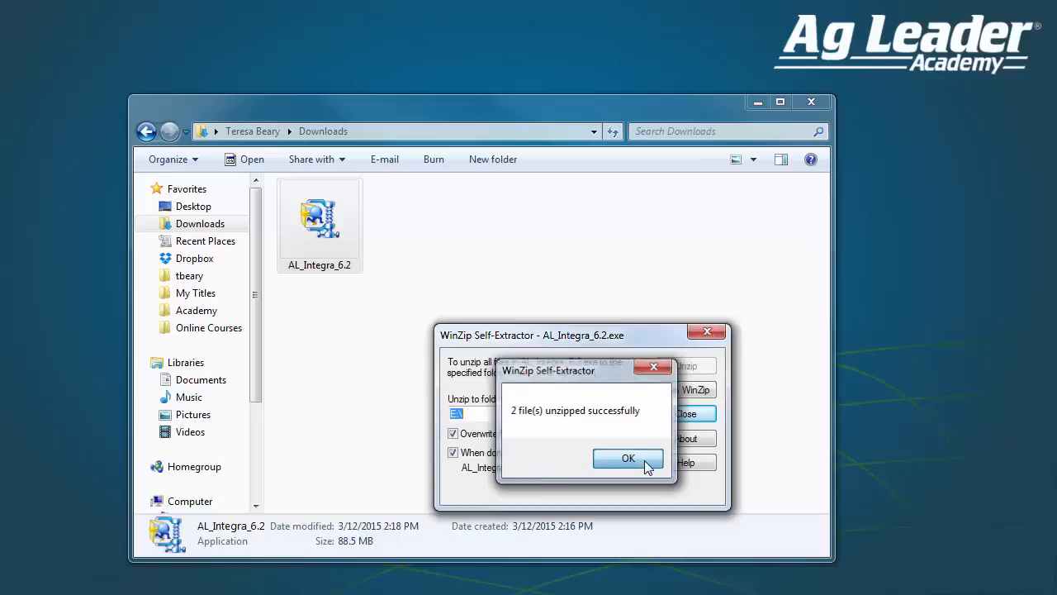
click(628, 458)
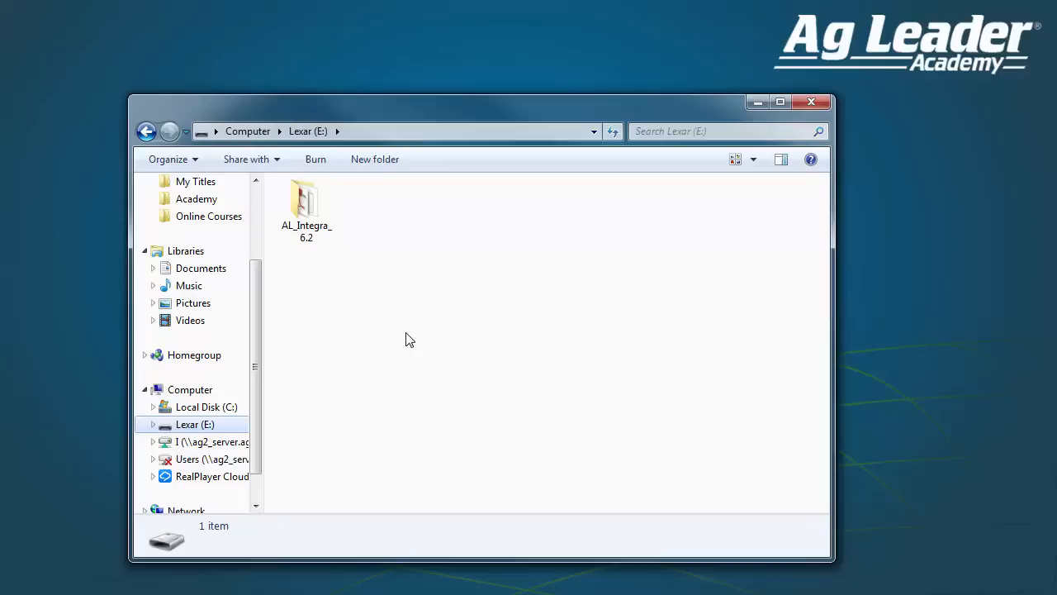
Step: Check the AL_Integra_6.2 folder on Lexar (E:) holds ALIntegra_package-6.2.0.0.fw2
double_click(305, 203)
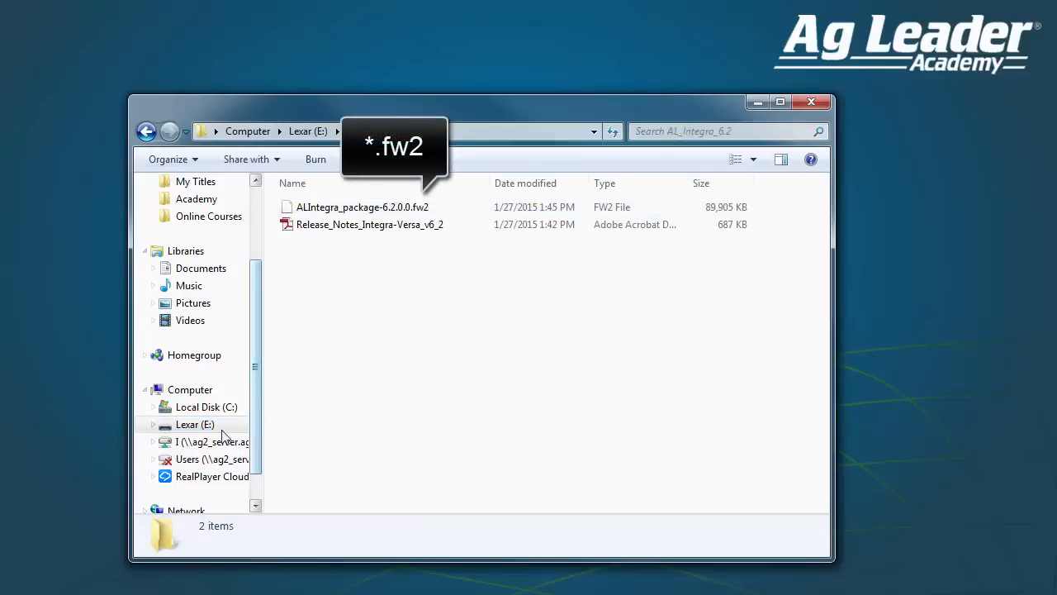
click(194, 423)
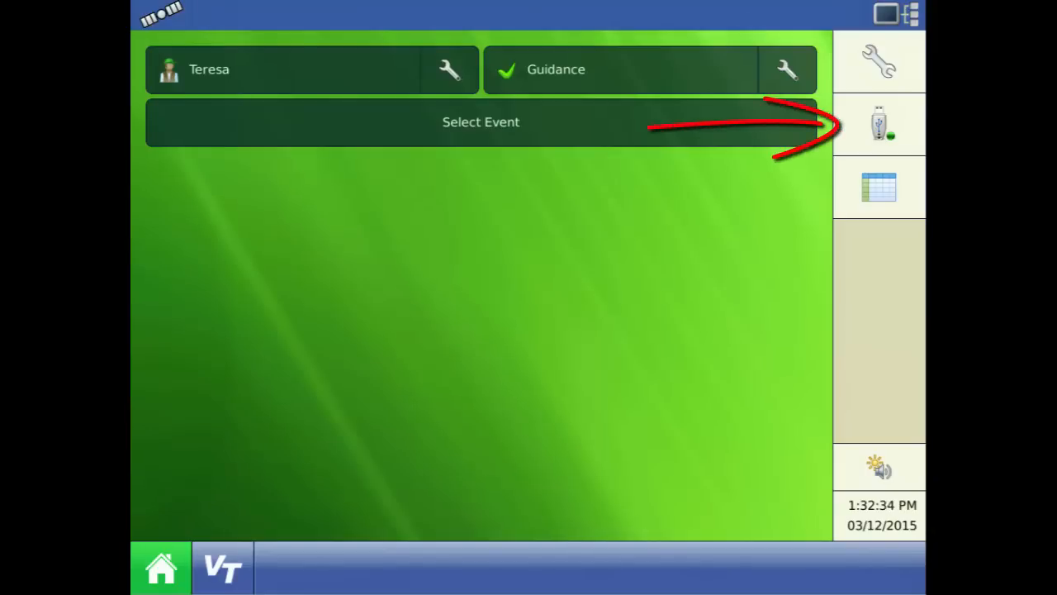
Step: Choose Upgrade Firmware from the USB External Storage options
click(879, 123)
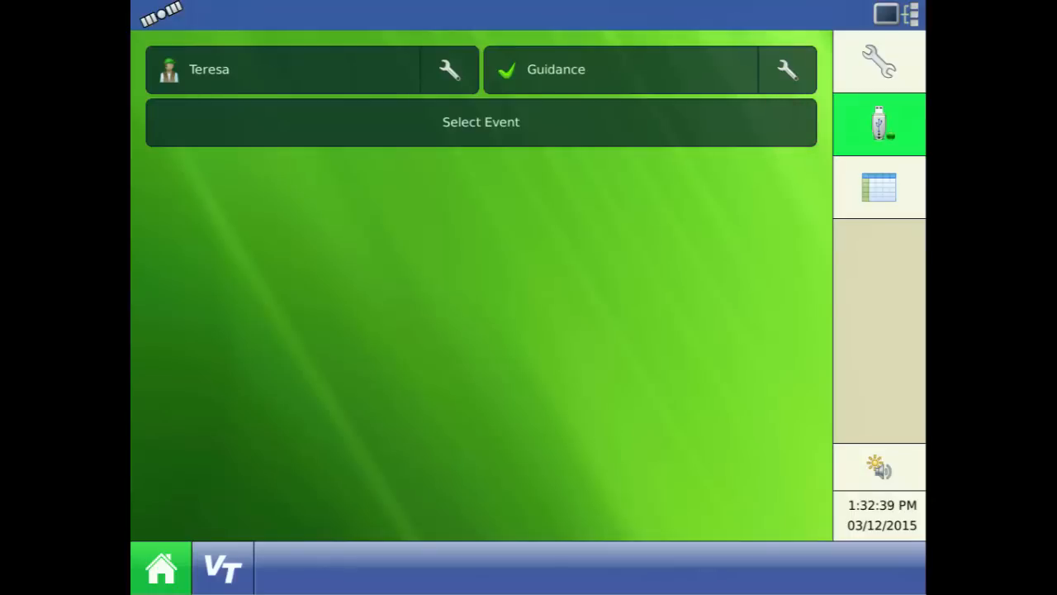
click(879, 124)
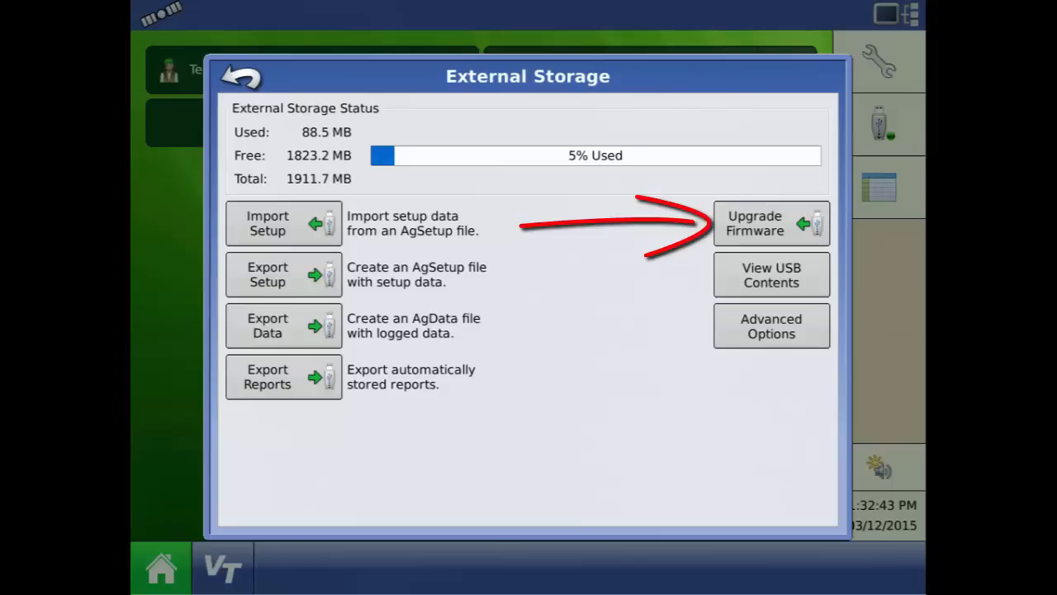
click(771, 223)
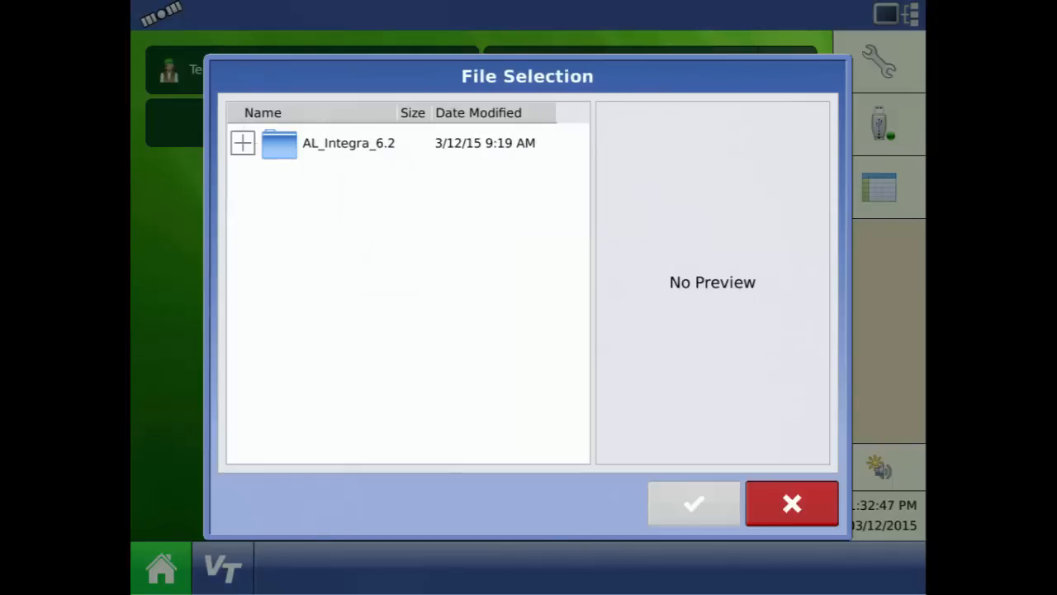
Step: Expand AL_Integra_6.2 and confirm ALIntegra_package-6.2.0.0.fw2 as the upgrade file
click(348, 143)
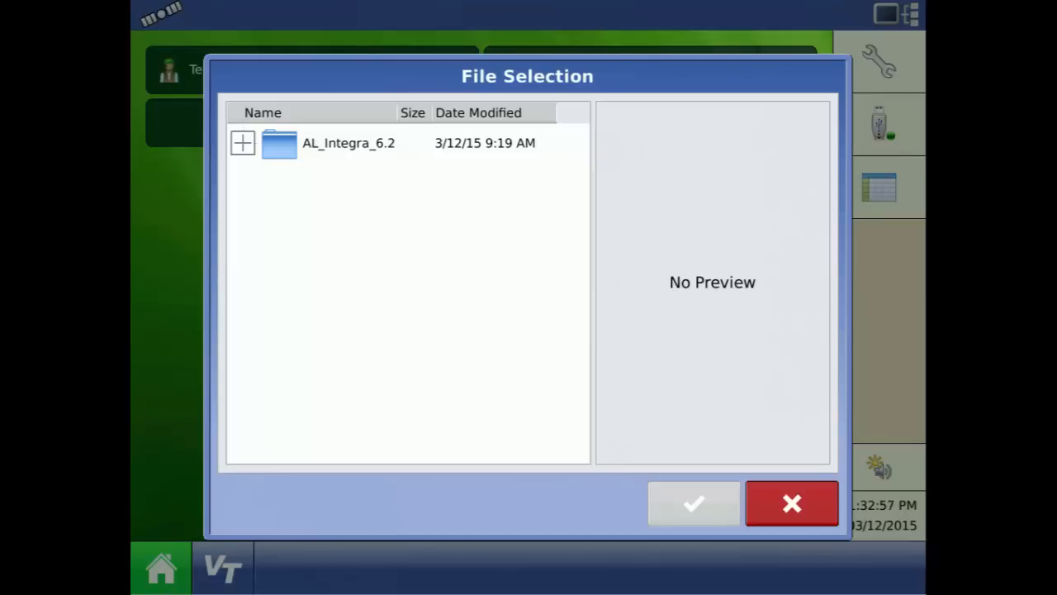
click(242, 142)
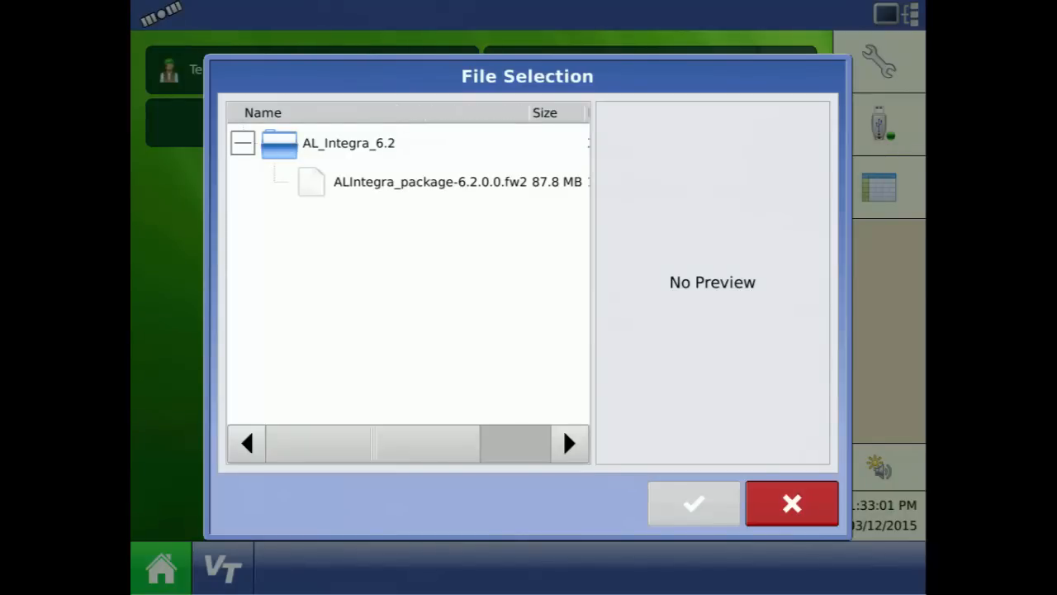
click(429, 181)
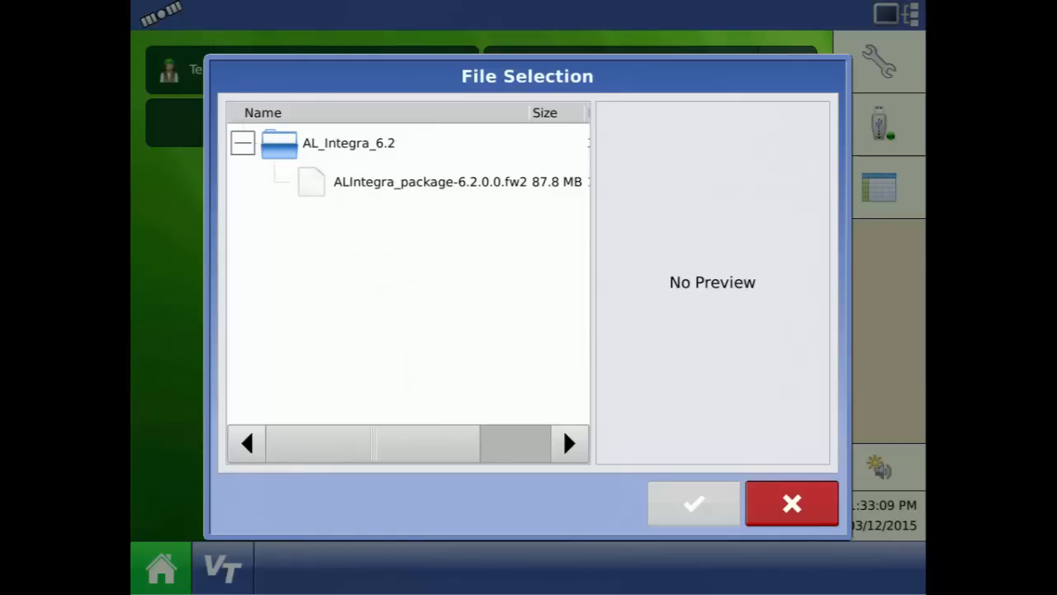
click(433, 181)
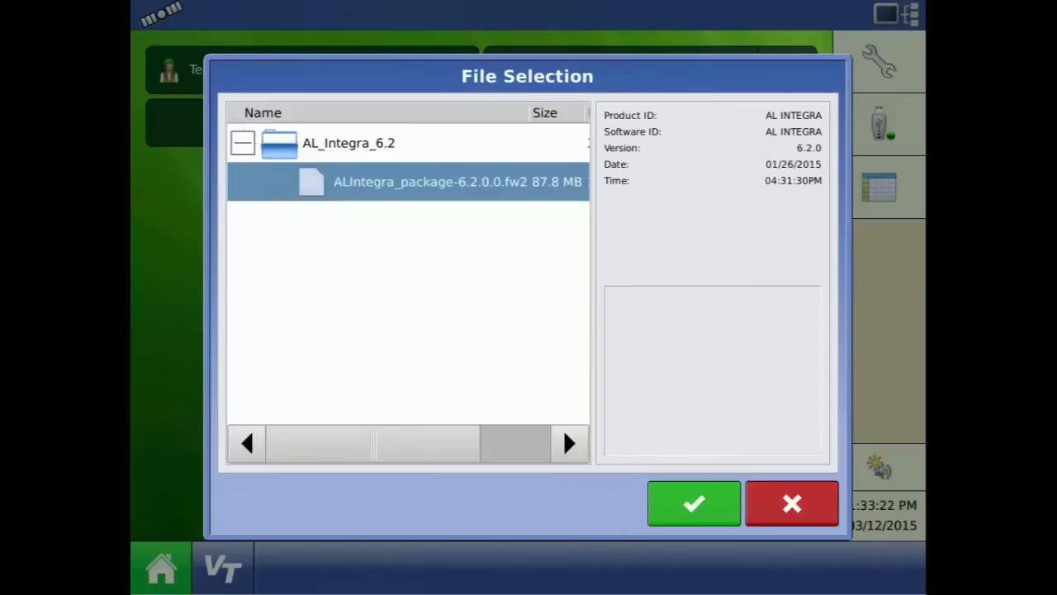
click(694, 503)
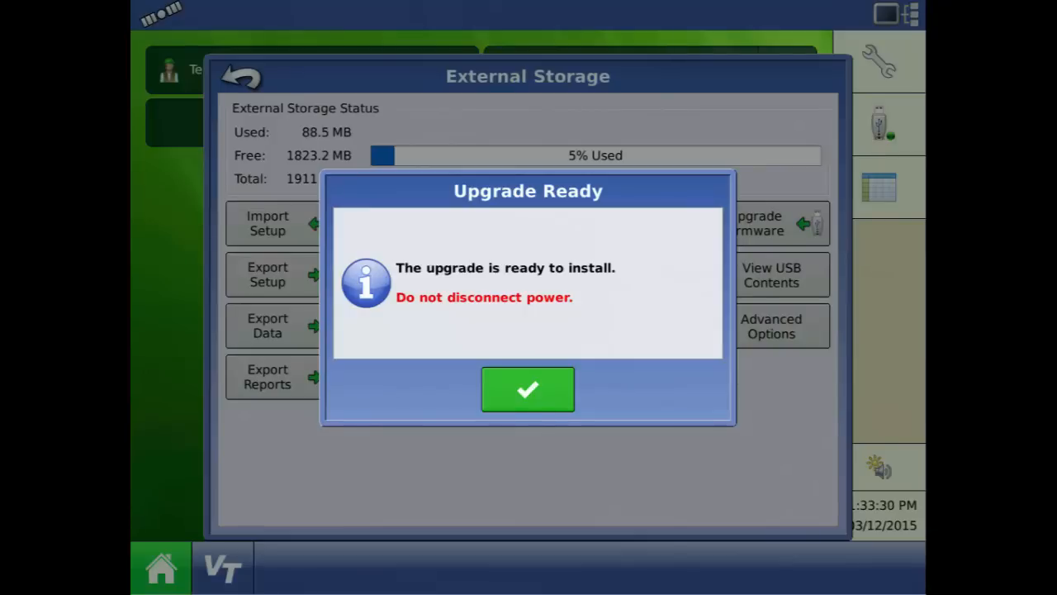
Step: Install the ready upgrade and acknowledge the Upgrade Complete message
click(528, 389)
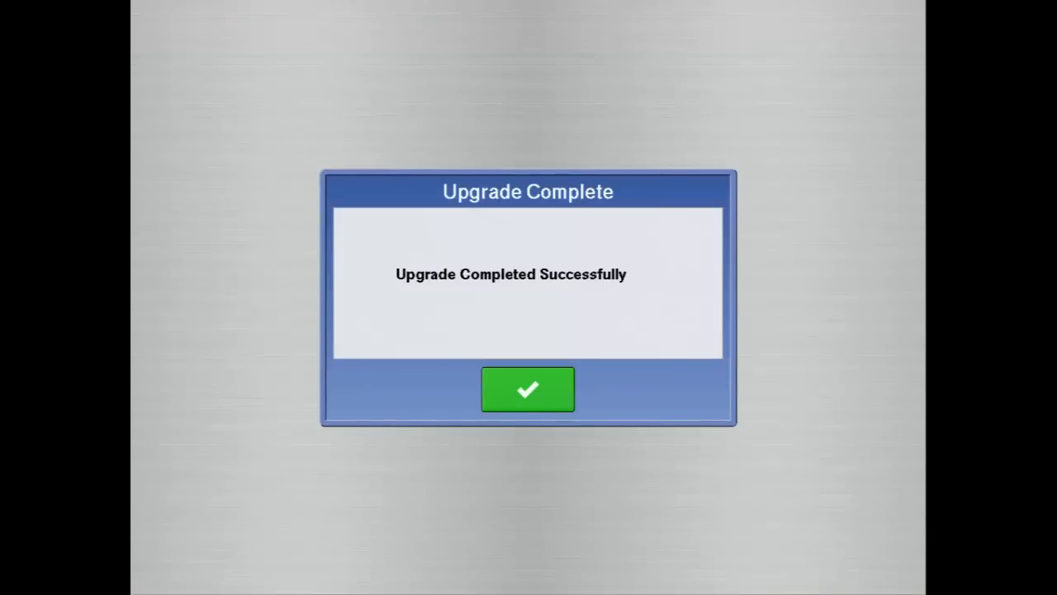
click(527, 389)
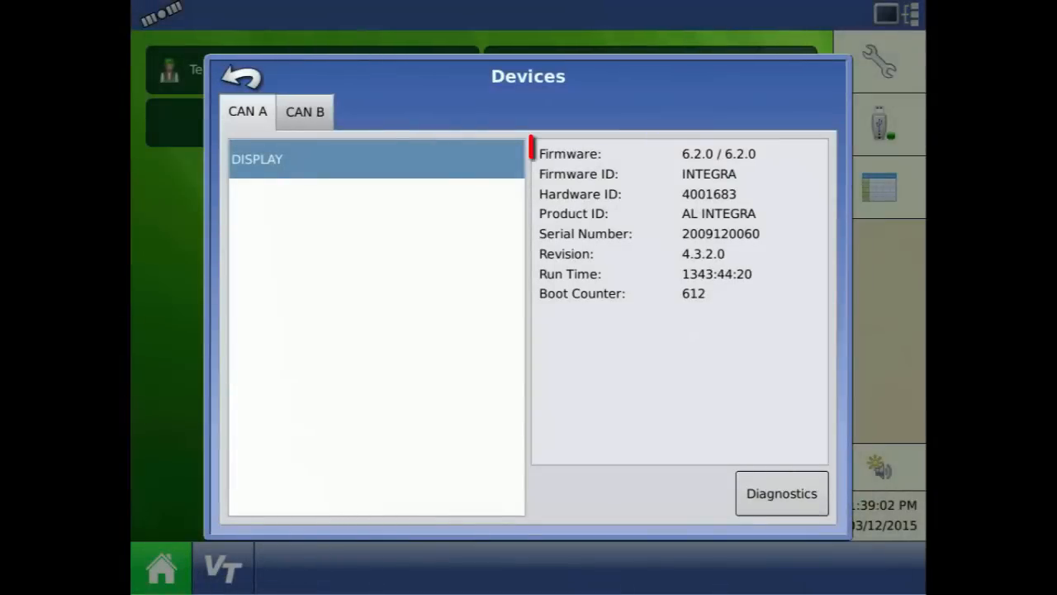